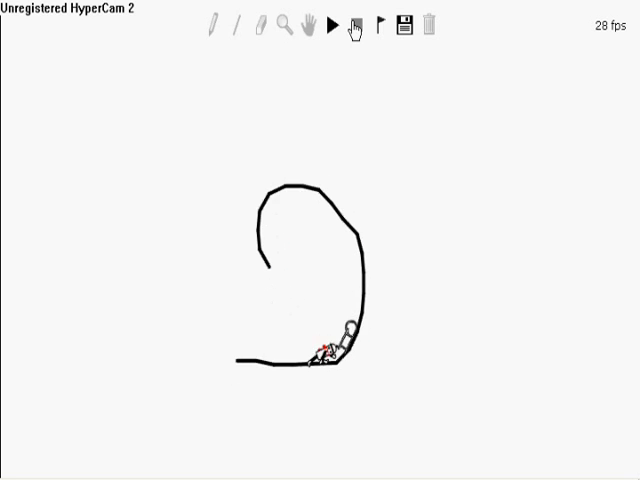
Start playback so the sled rider travels up the curve and around the loop
{"action": "left_click", "coordinate": [352, 28]}
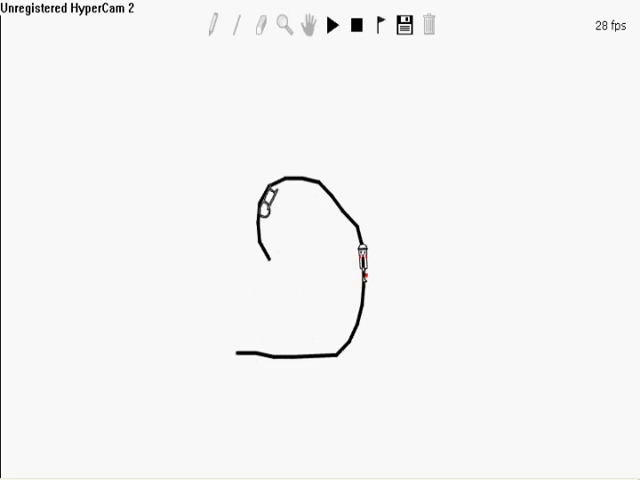